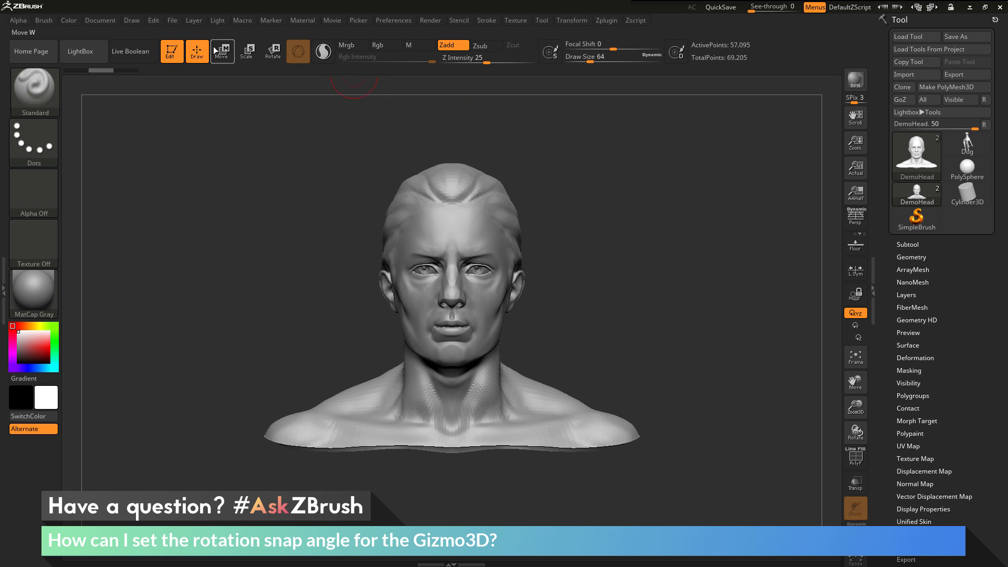
Activate the Gizmo3D on the head and rotate it freely with the rotation ring.
click(222, 51)
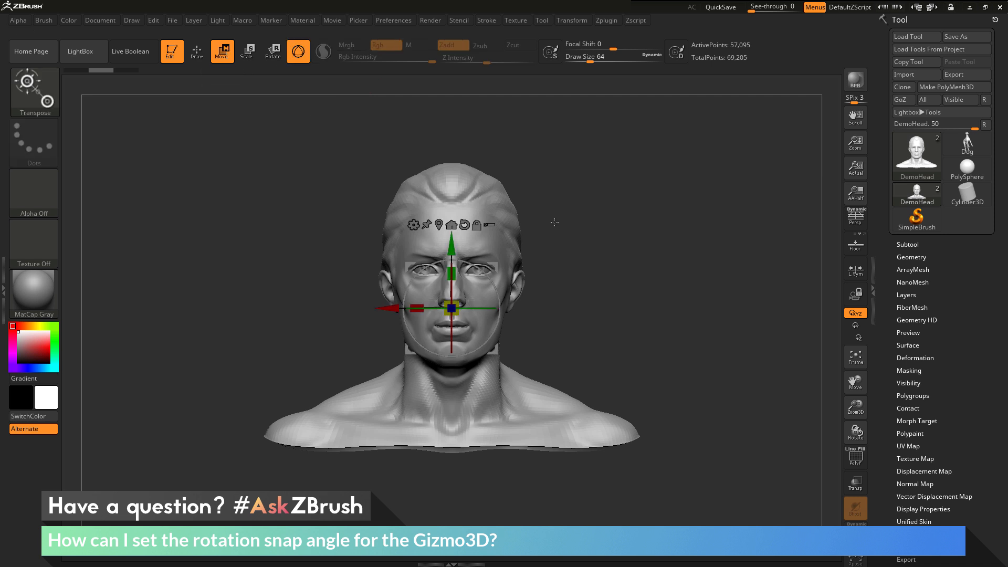
mouse_move(622, 256)
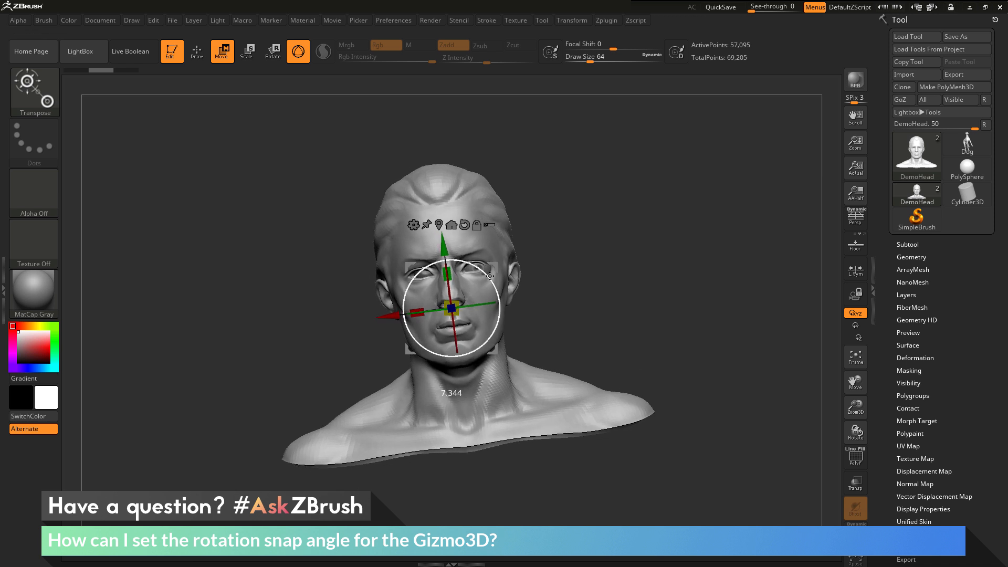
drag(450, 309, 482, 273)
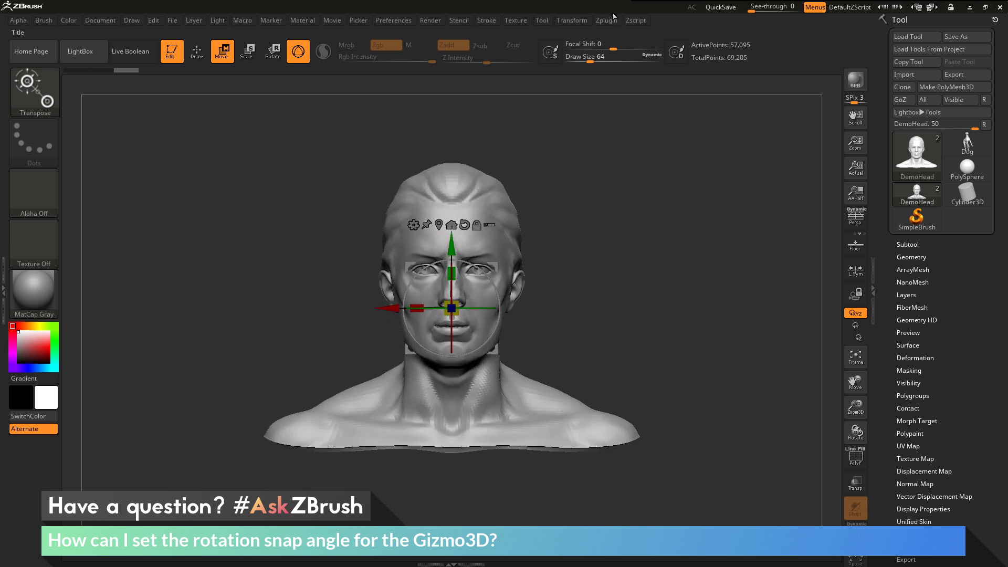
Apply a 45-degree Gizmo3D snap angle from Zplugin Misc Utilities.
click(605, 20)
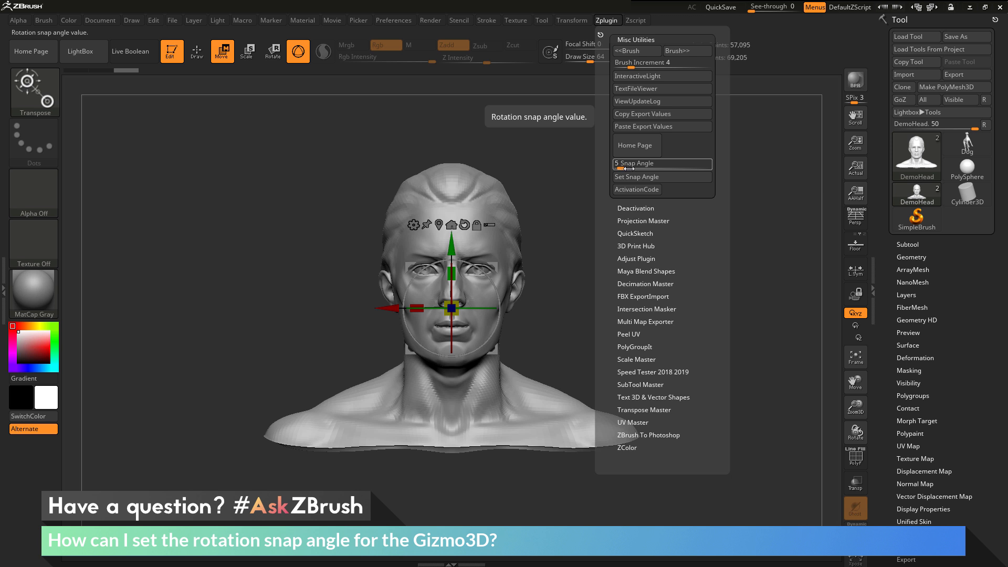
mouse_move(639, 180)
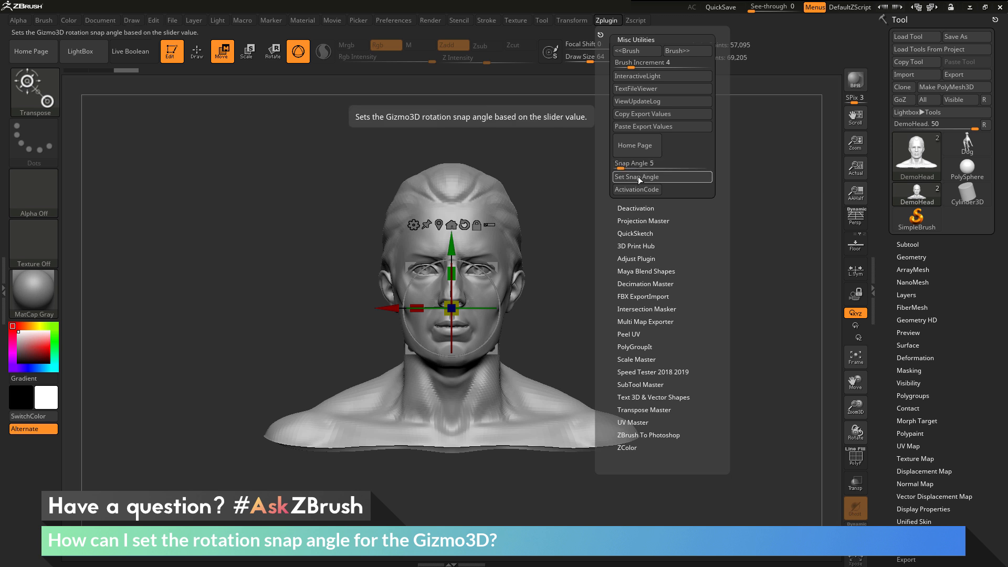
mouse_move(665, 181)
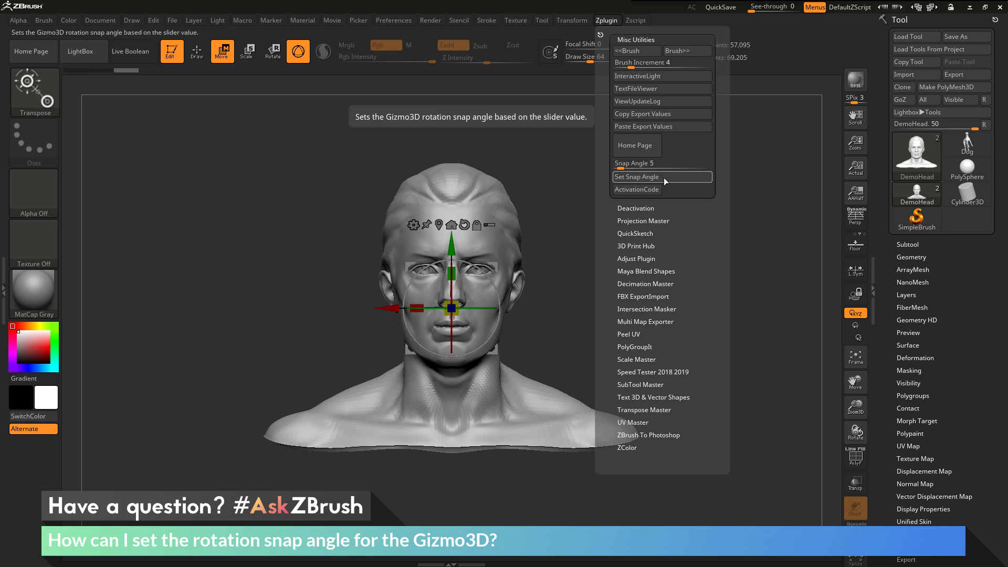
mouse_move(661, 163)
text(45)
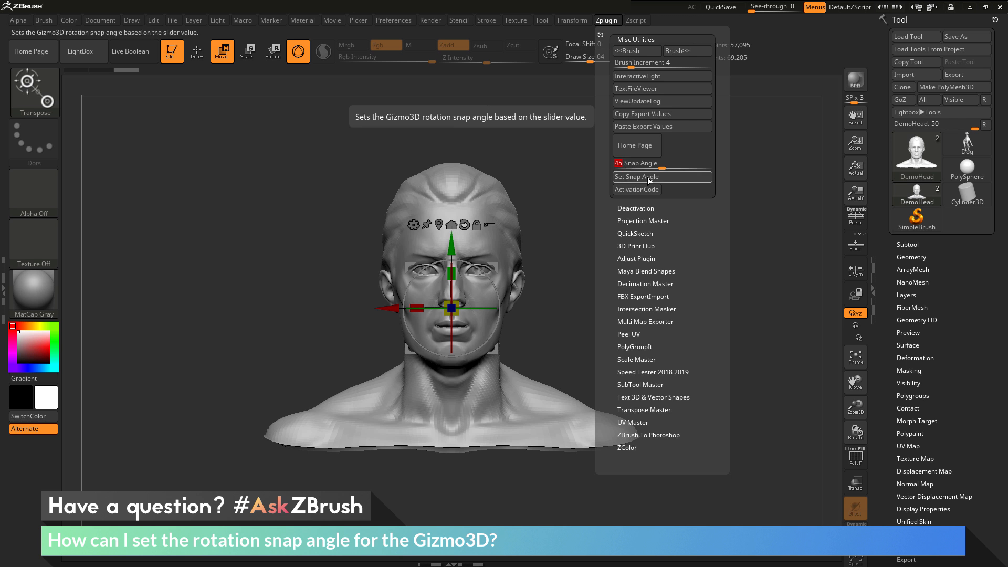
click(793, 201)
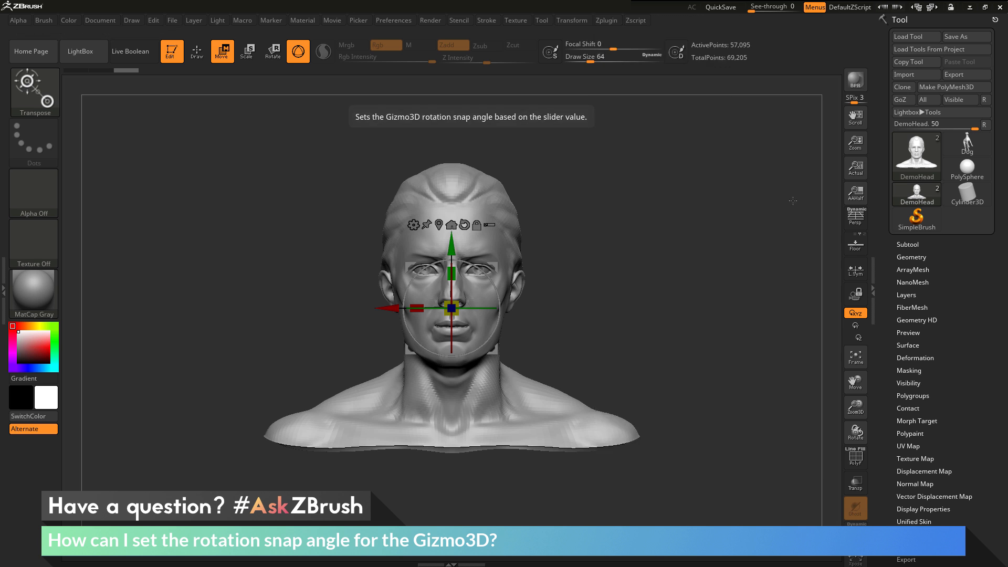
mouse_move(493, 285)
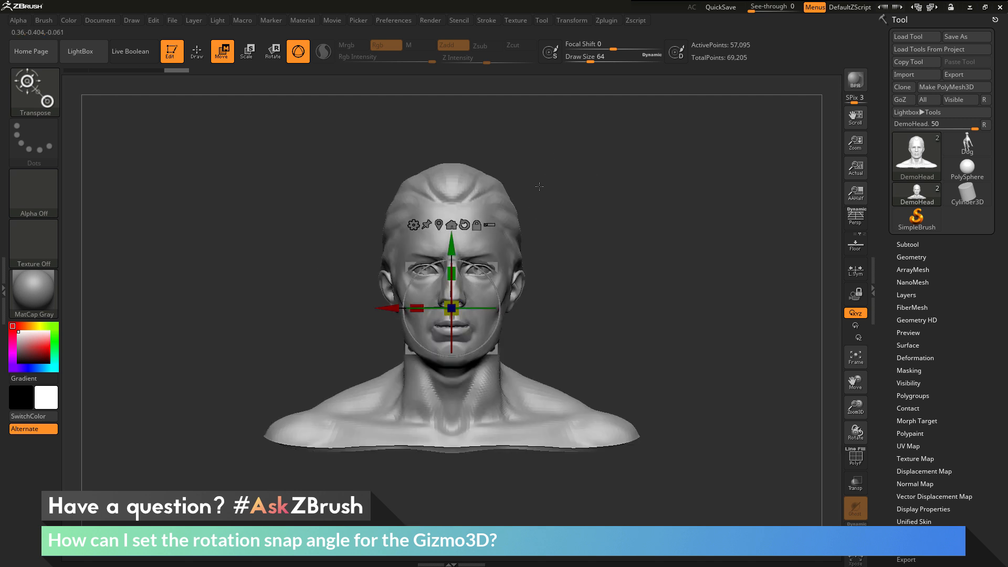
Reopen the Zplugin Misc Utilities list showing the 45-degree snap angle.
click(605, 20)
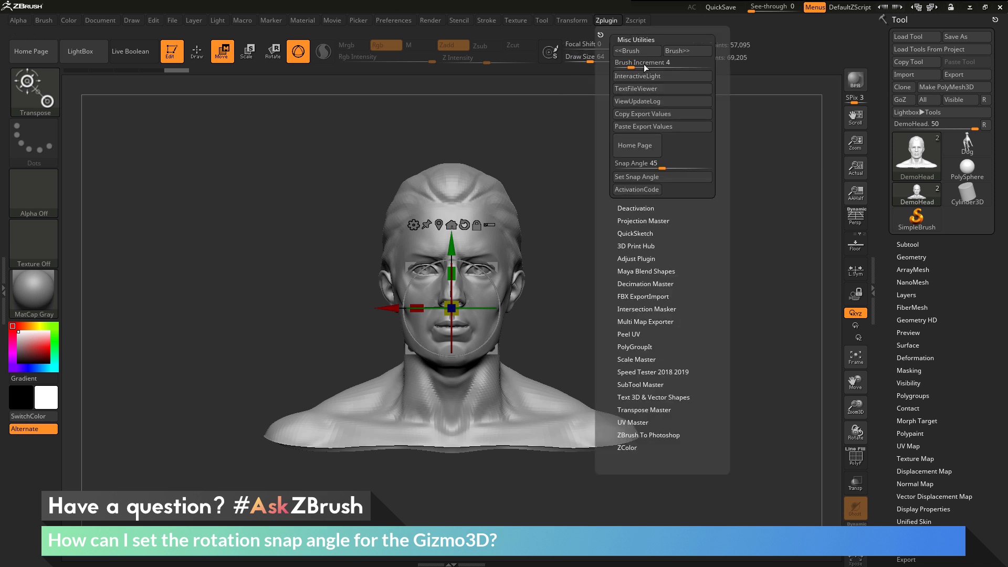
mouse_move(649, 163)
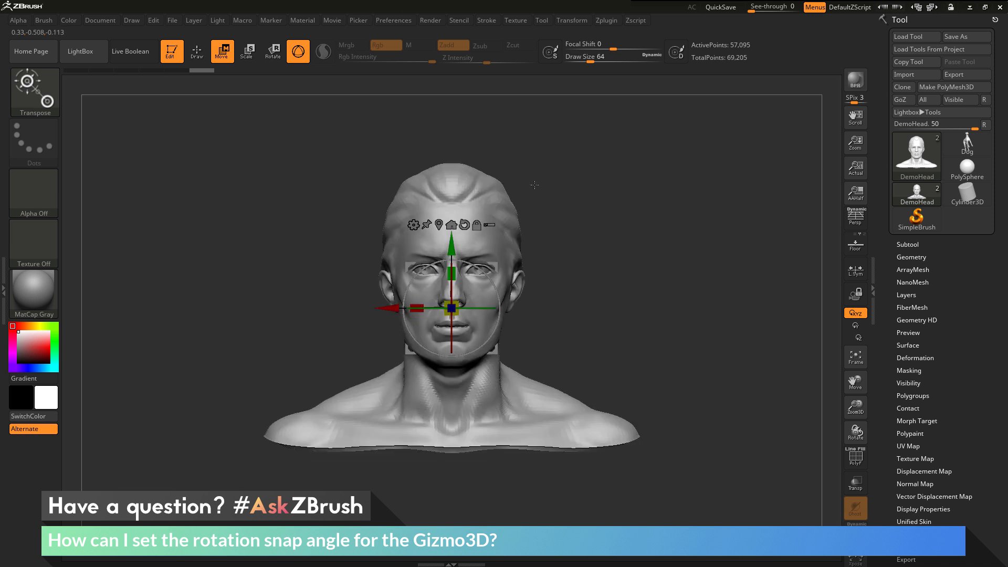
Apply a 21-degree snap angle, triggering the 90-degree divisibility warning.
click(605, 20)
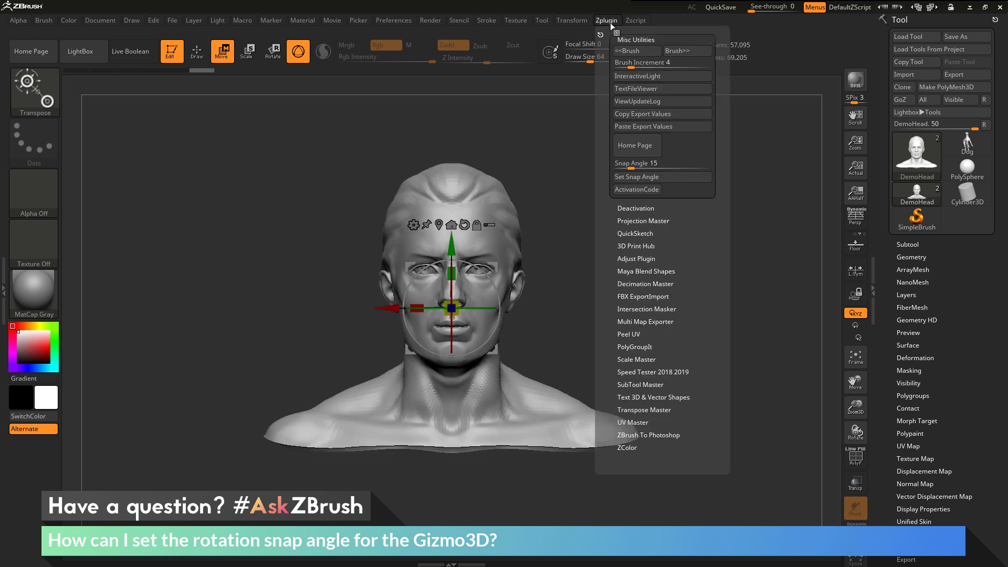
mouse_move(644, 176)
text(21)
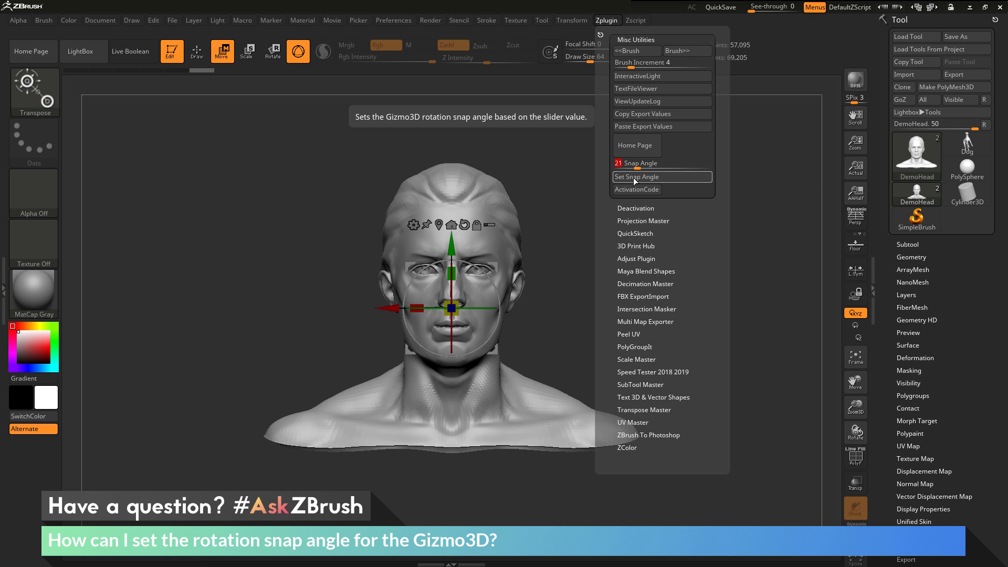
click(661, 177)
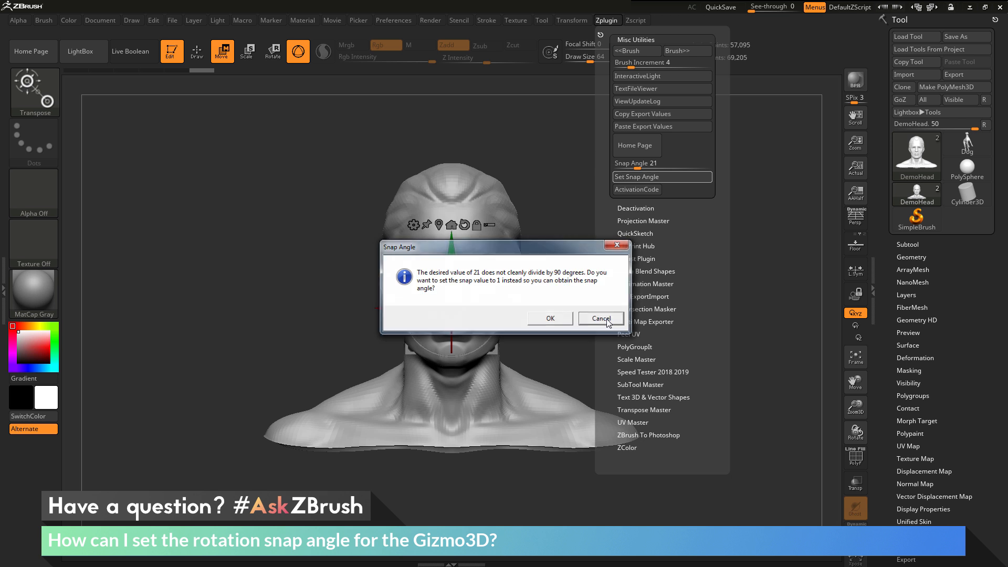
Decline replacing the 21-degree snap value with 1 in the warning.
click(600, 319)
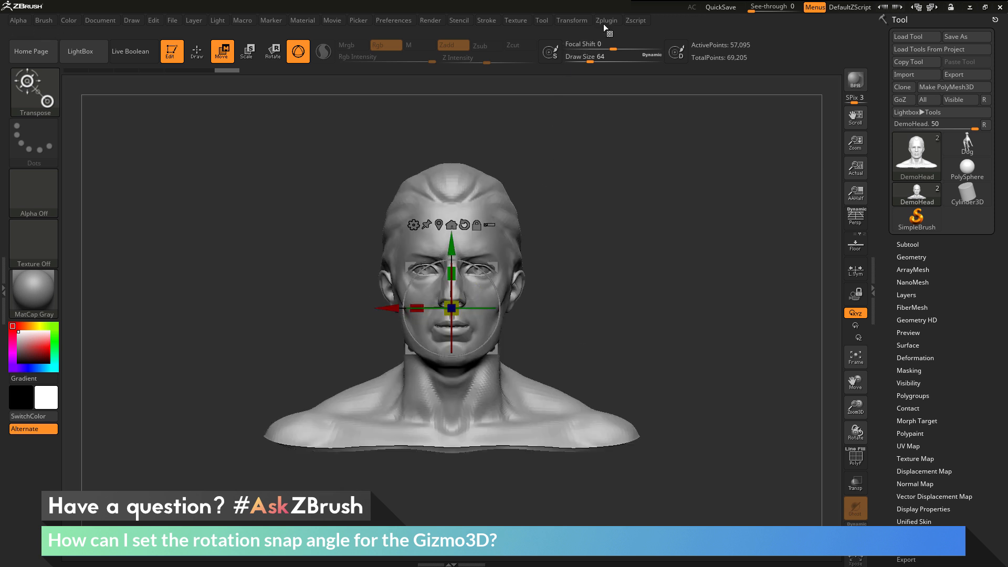
Reapply the 21-degree snap angle and accept using 1 instead.
click(606, 20)
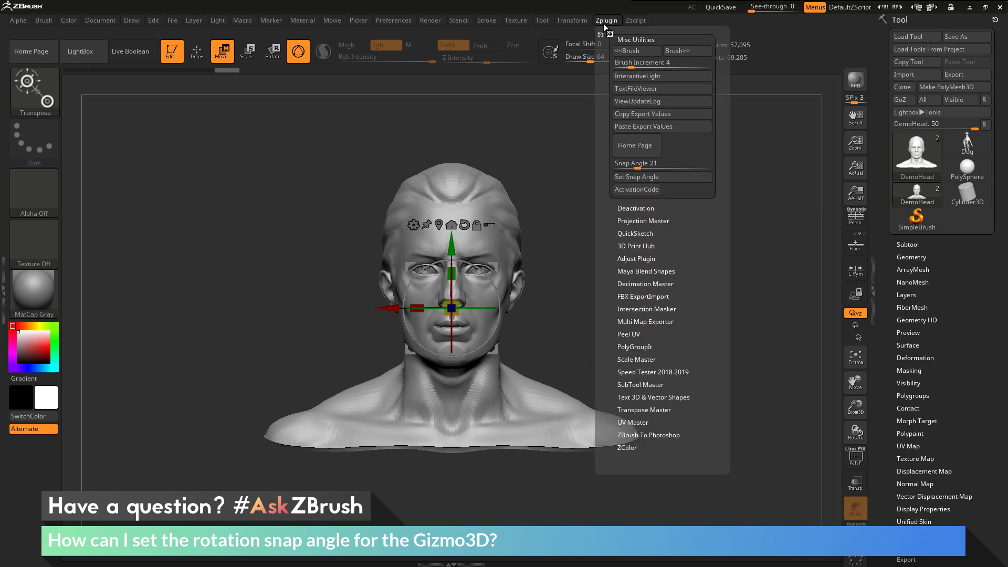
mouse_move(662, 177)
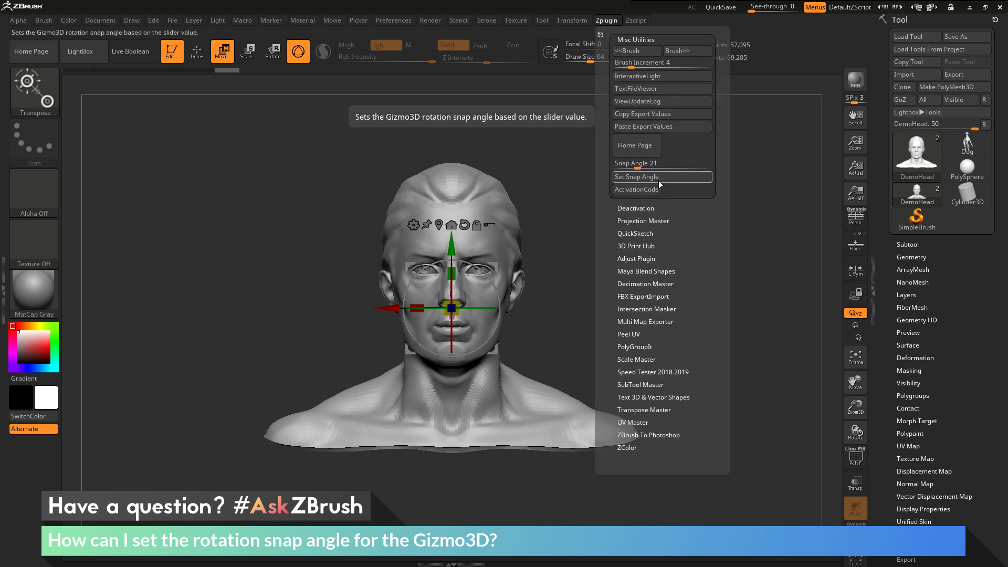
click(661, 177)
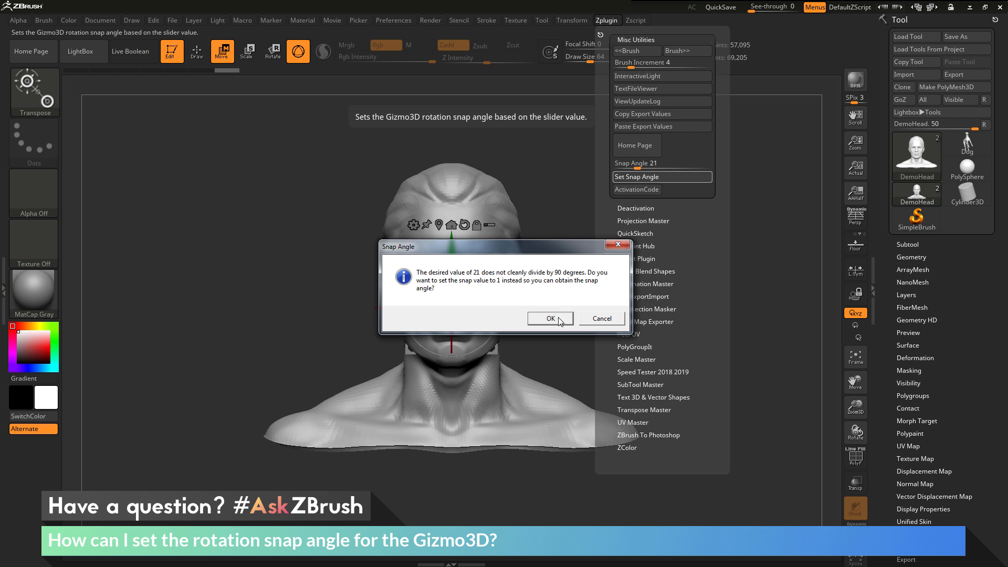
click(550, 319)
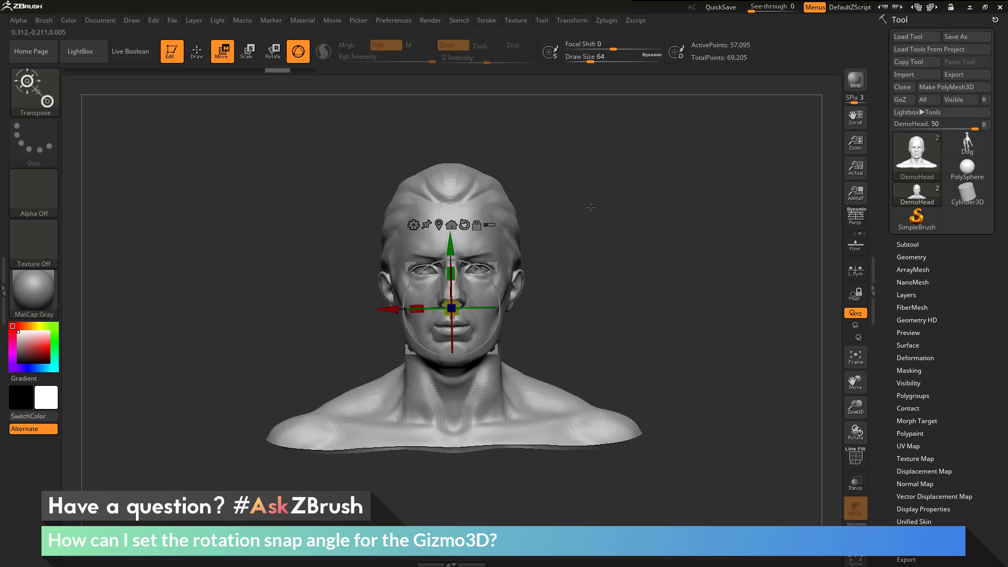
mouse_move(580, 168)
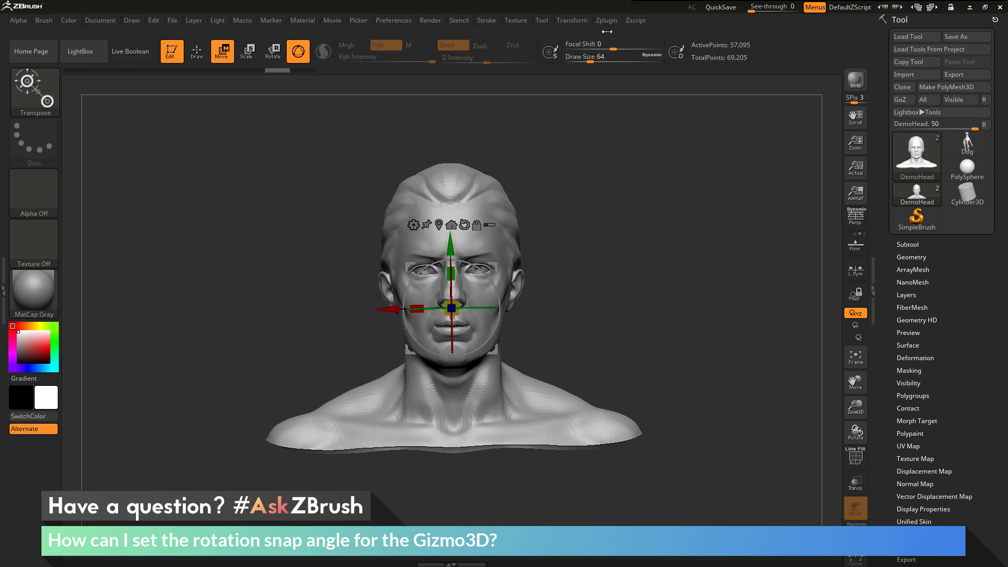
Reopen Zplugin Misc Utilities to adjust the snap angle from 1.
click(605, 20)
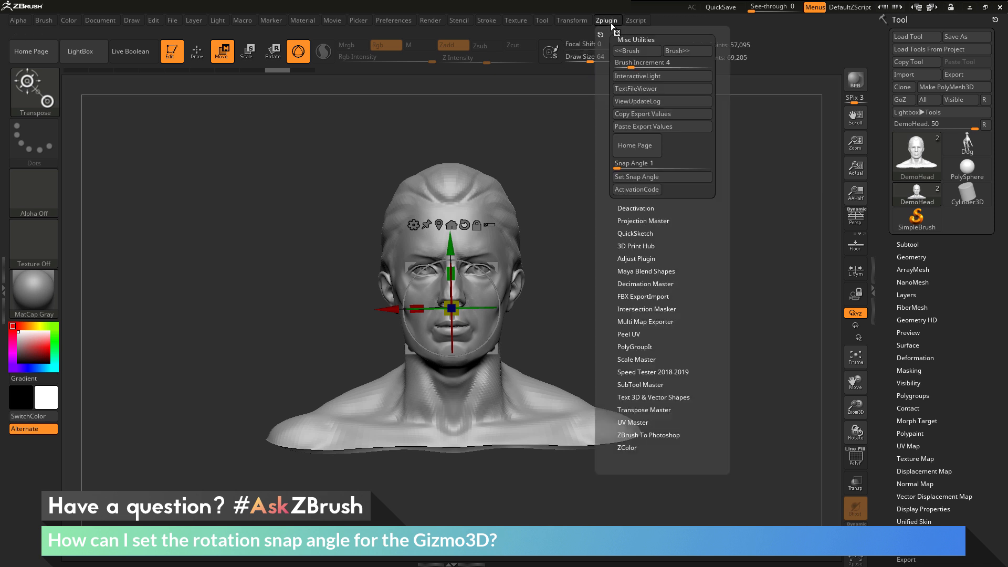
mouse_move(638, 37)
text(45)
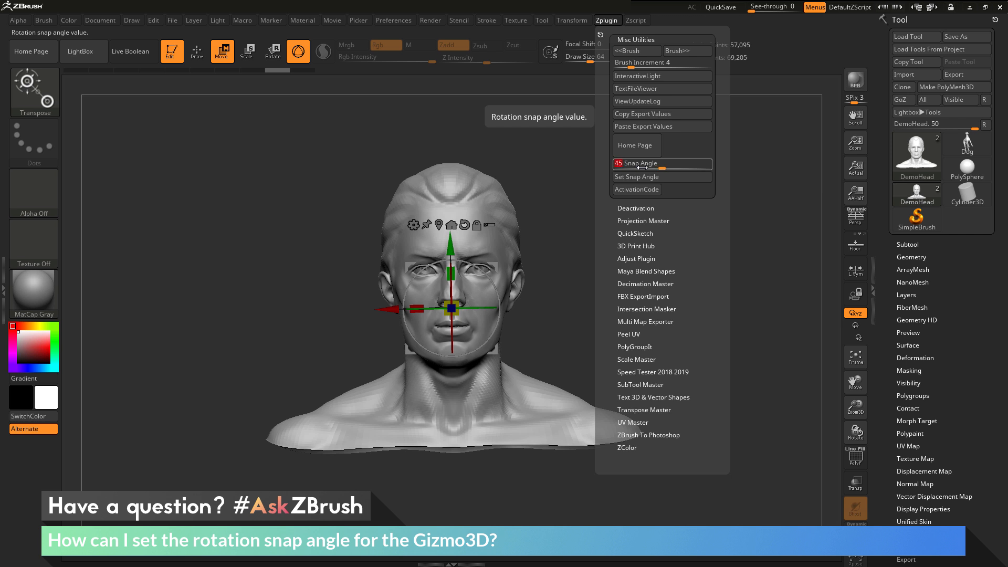
mouse_move(661, 177)
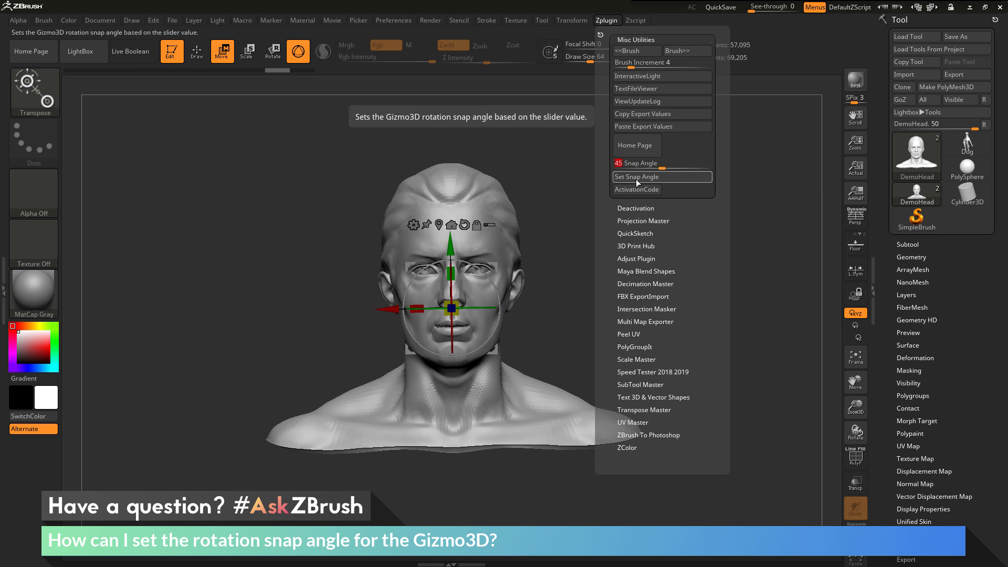